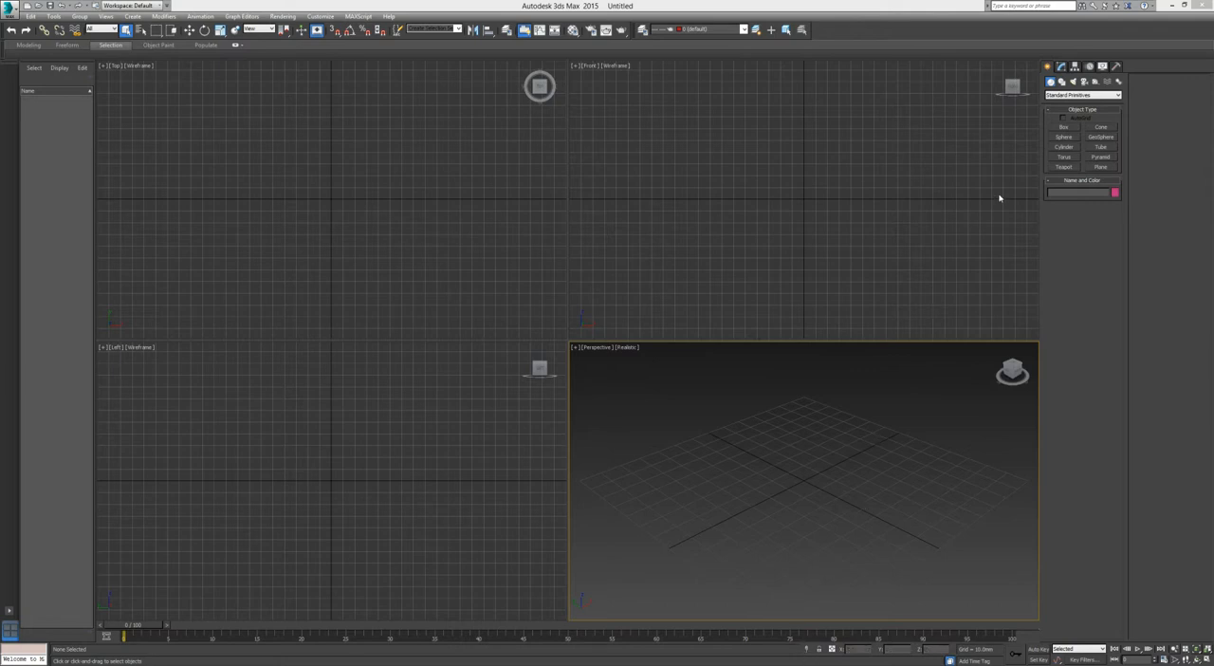
mouse_move(1001, 167)
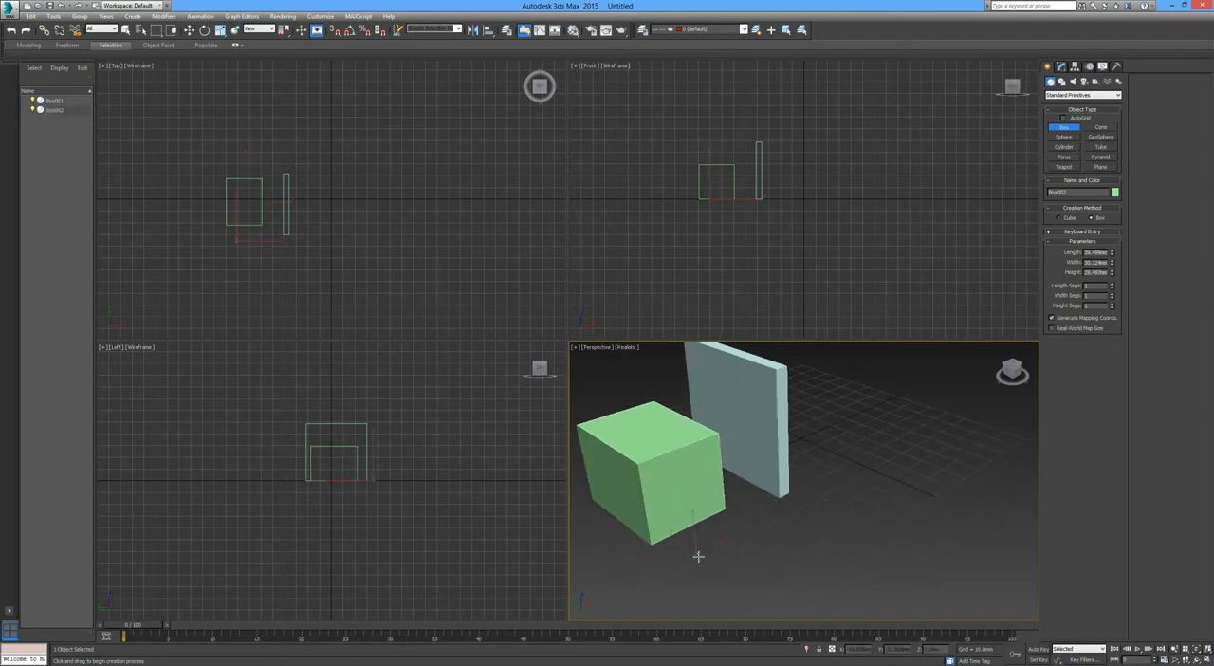
- Drag out a new primitive in the Perspective viewport beside the green box
drag(698, 557, 787, 600)
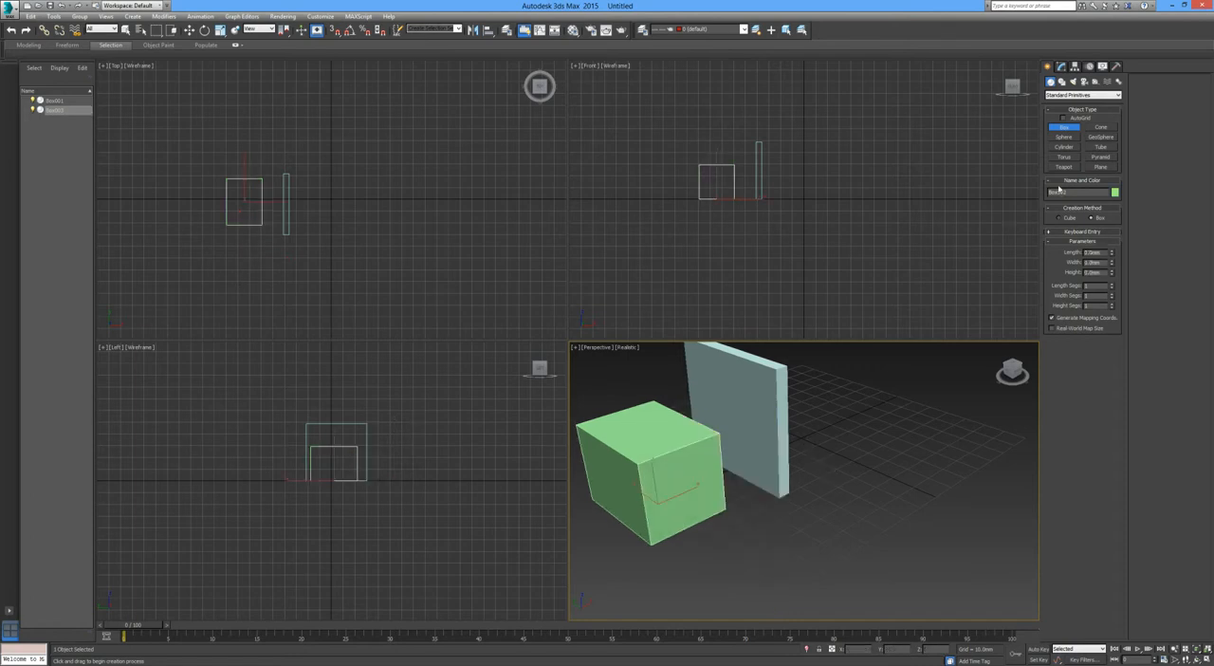
- Add a purple Sphere and a pale yellow GeoSphere beside the box and plane
click(1062, 136)
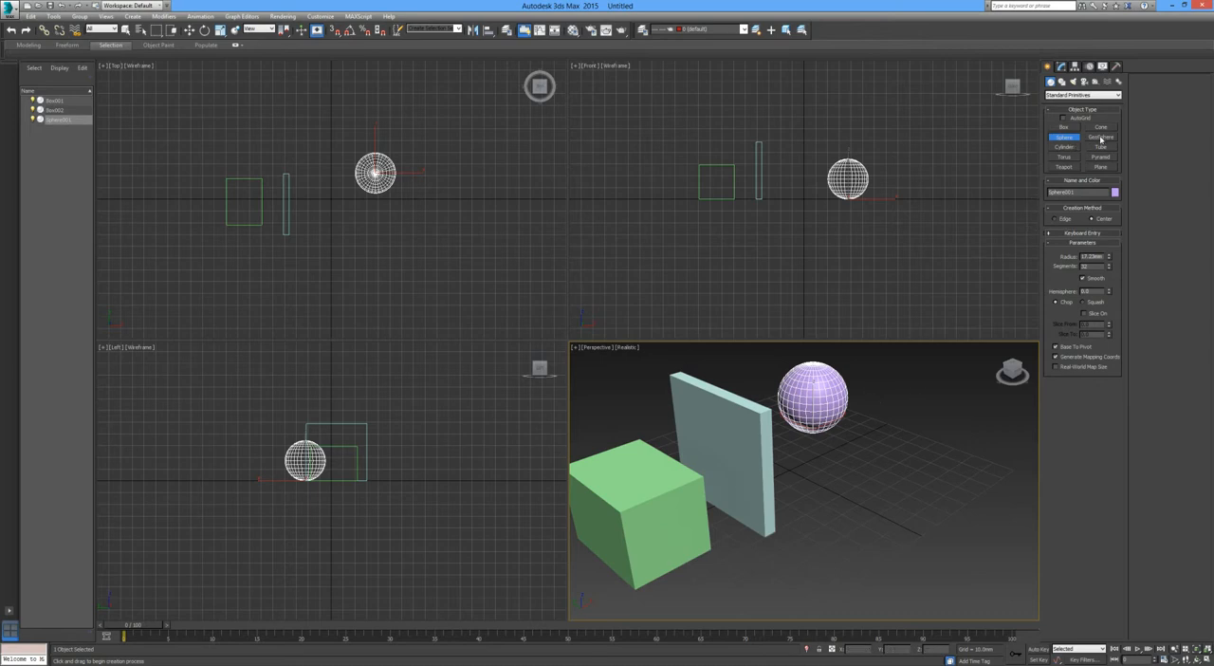
click(1100, 136)
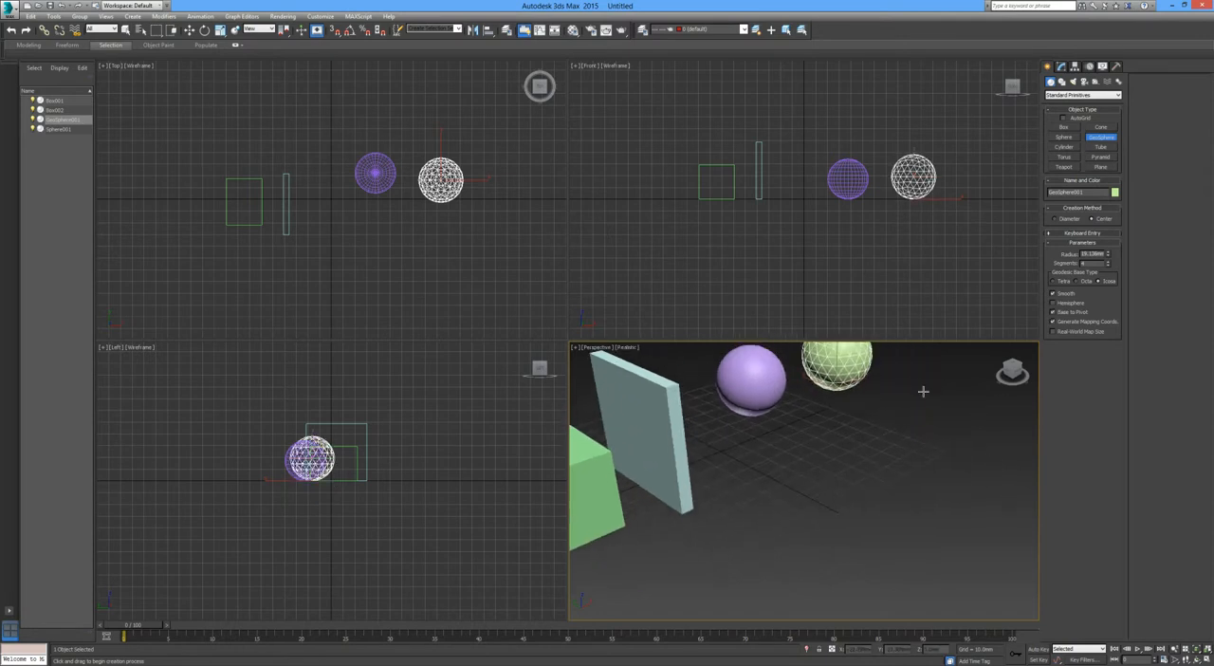
- Add a pink Cylinder in front of the other primitives
click(1064, 148)
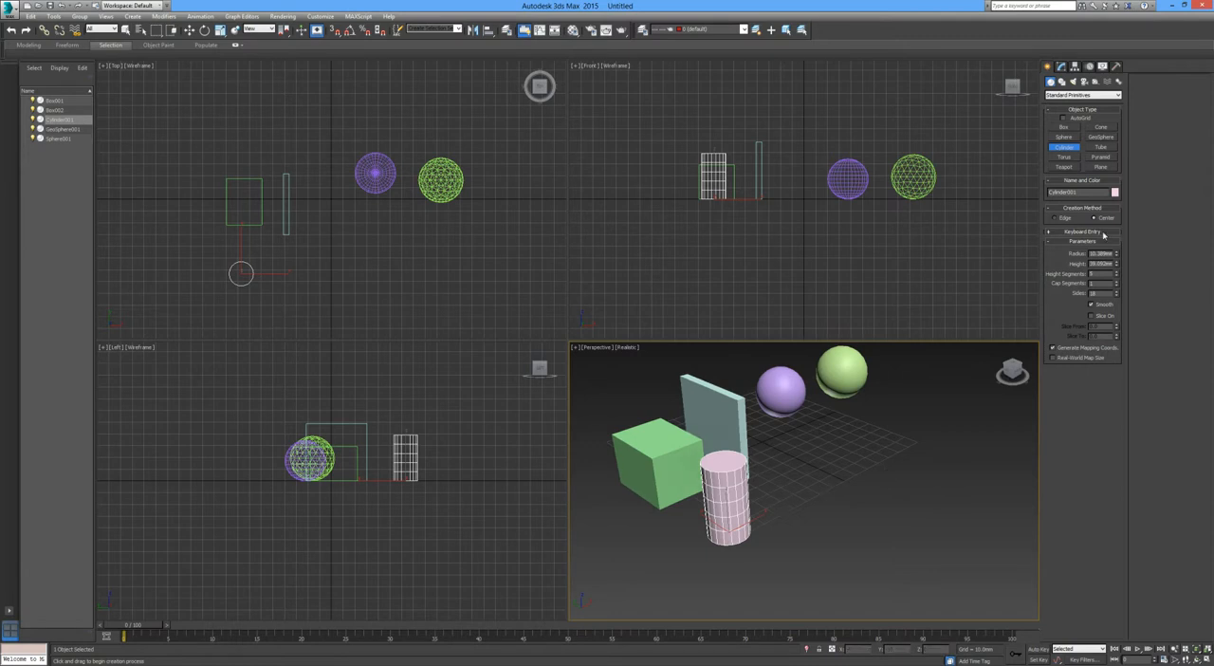
click(1064, 156)
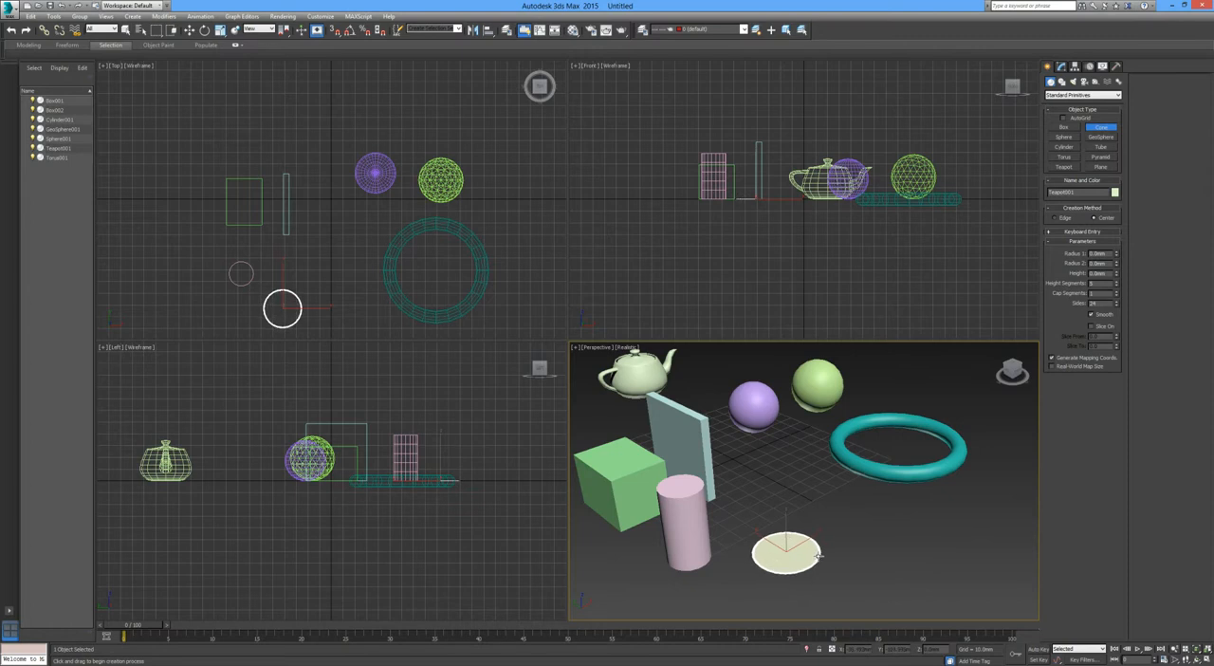
- Spread out the base of a new Cone in the Perspective viewport
drag(787, 554, 788, 490)
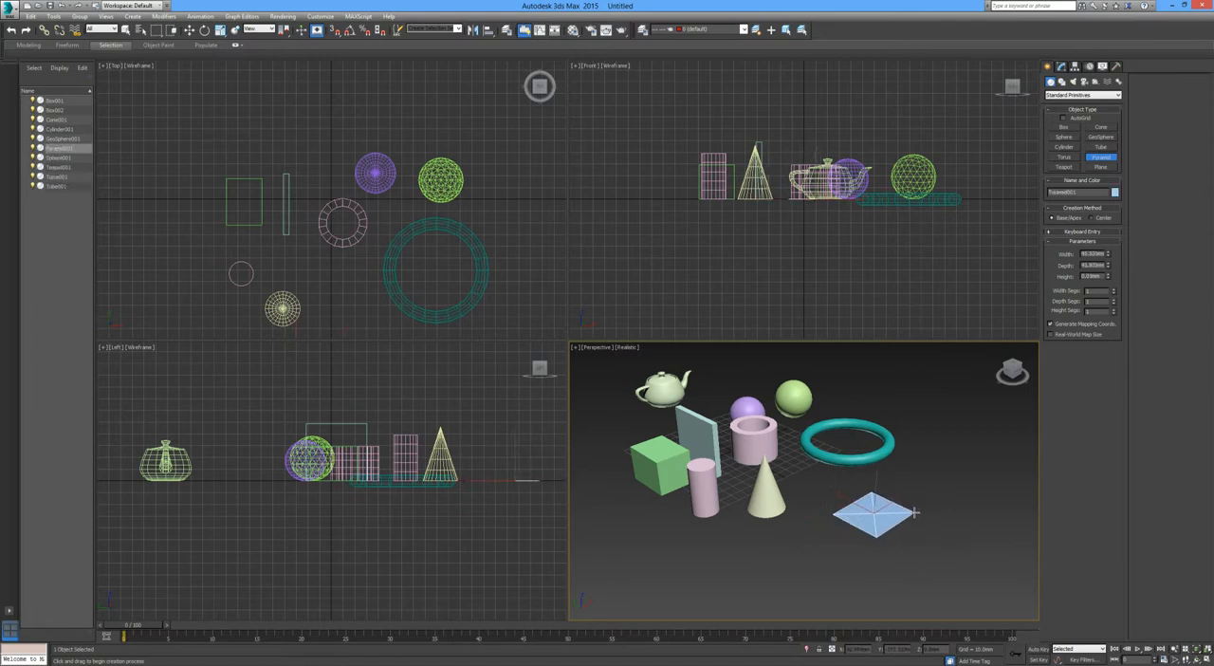
- Raise the pyramid to its full height and finish it
drag(876, 512, 915, 387)
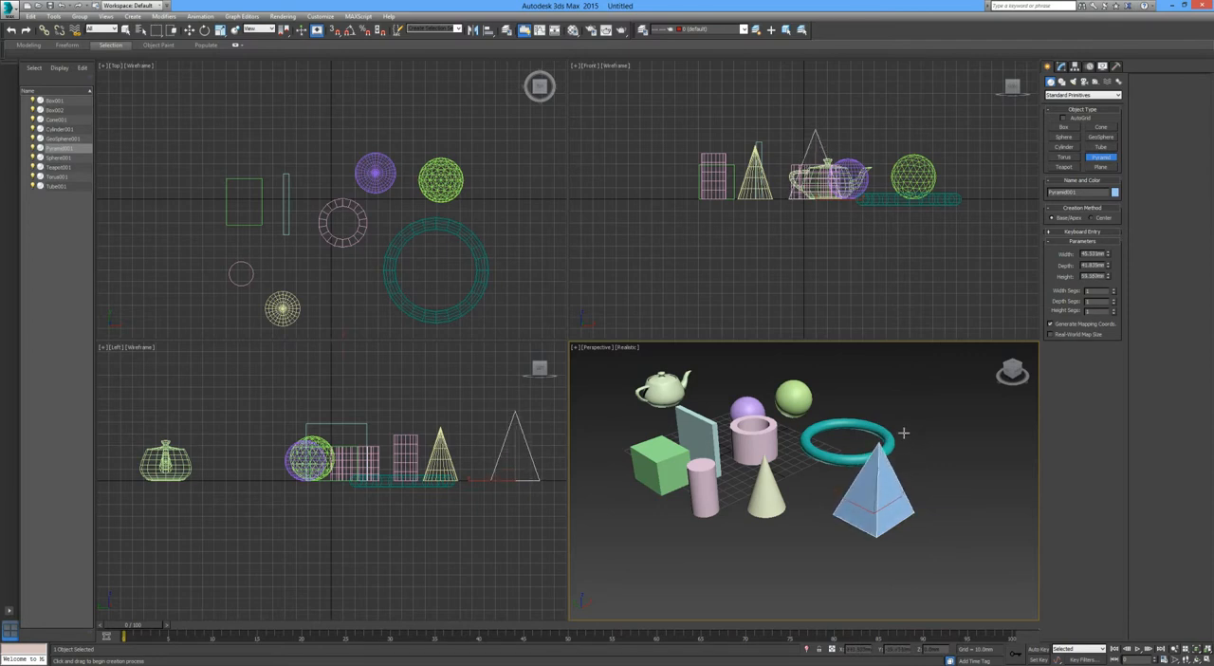
click(1101, 166)
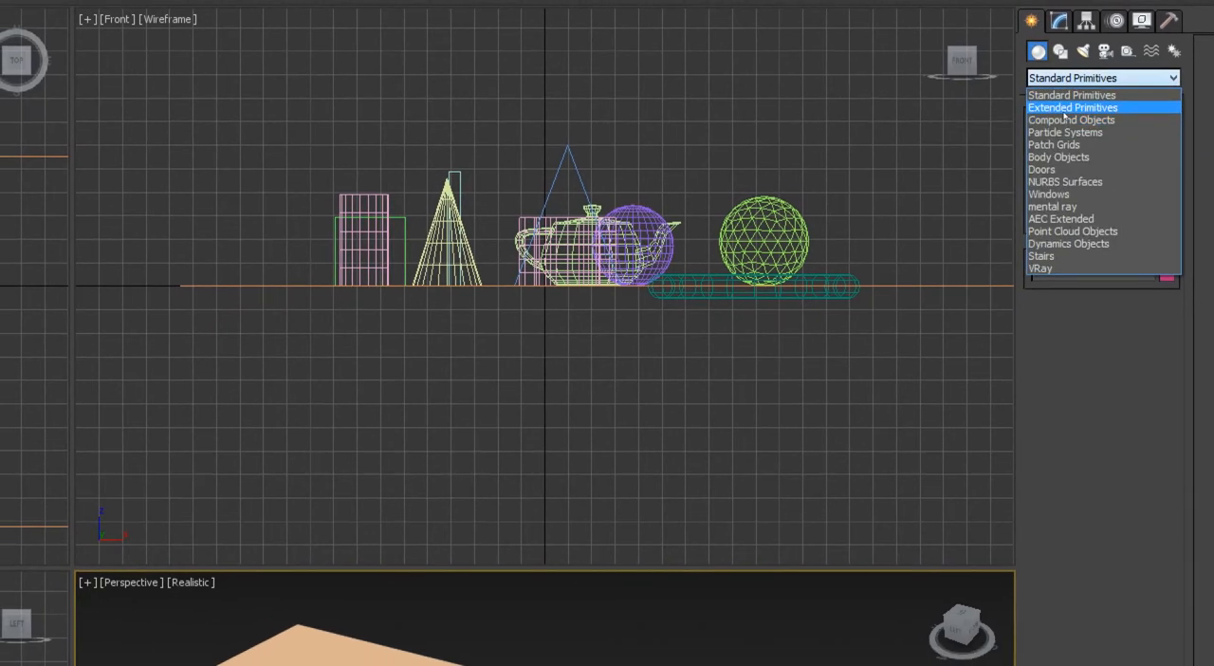
- Create a Hedra from Extended Primitives, then return to Standard Primitives and drag out a large ground plane
click(1073, 106)
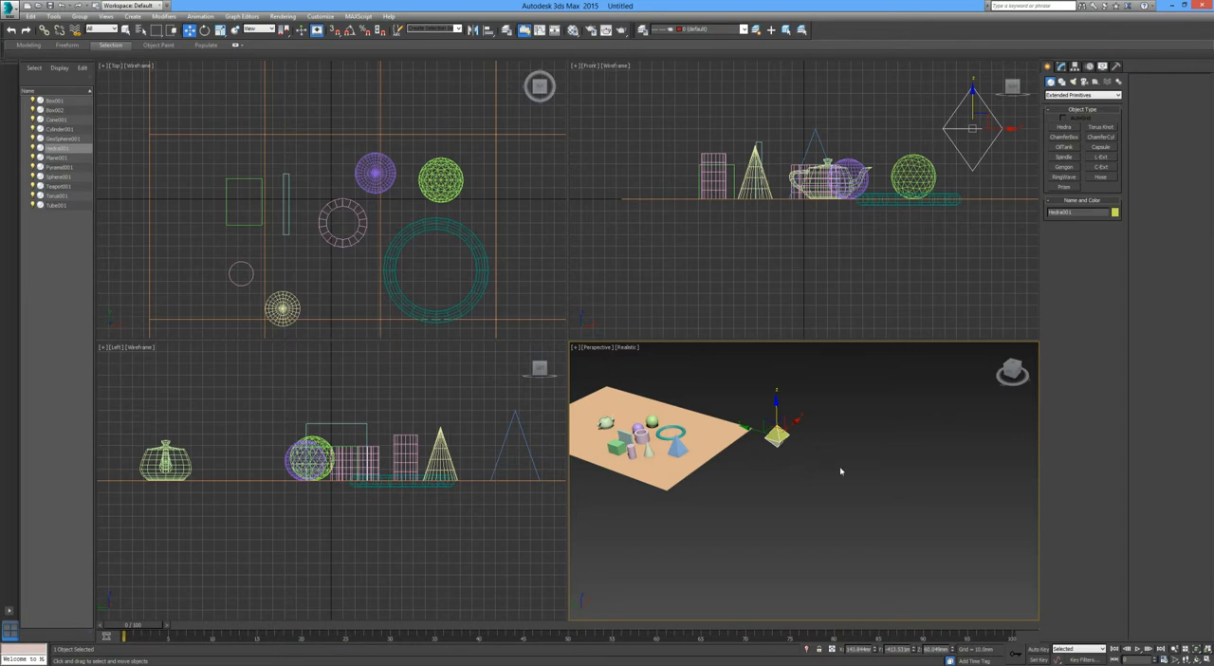
click(1082, 95)
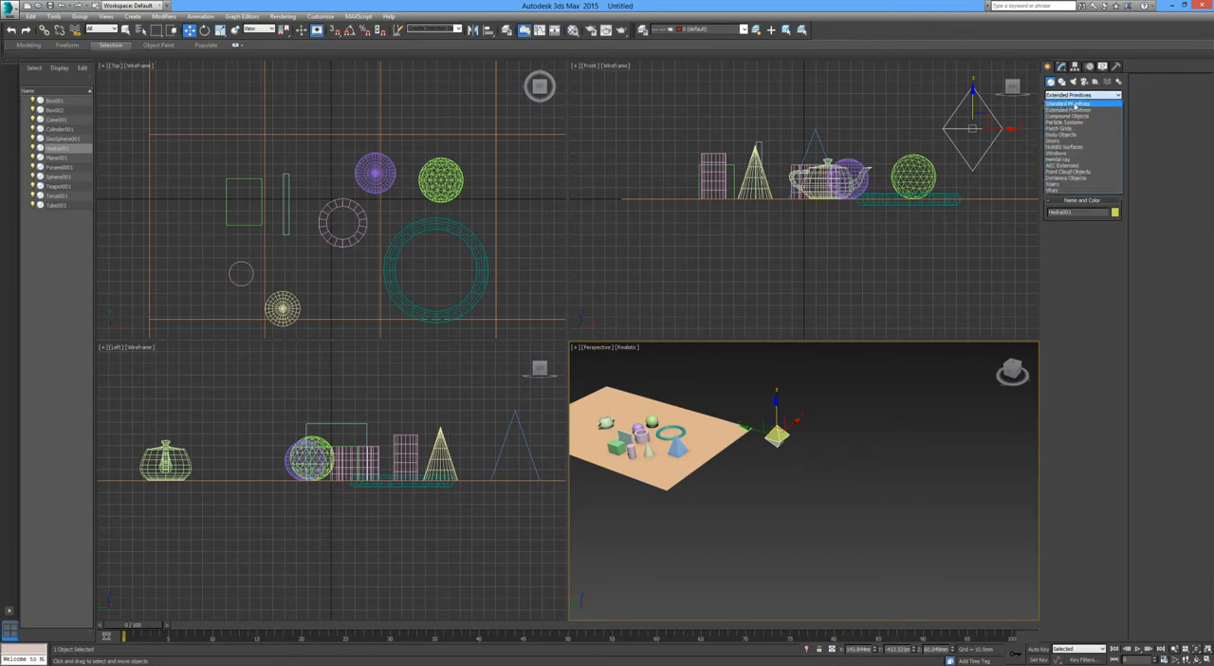
click(1070, 104)
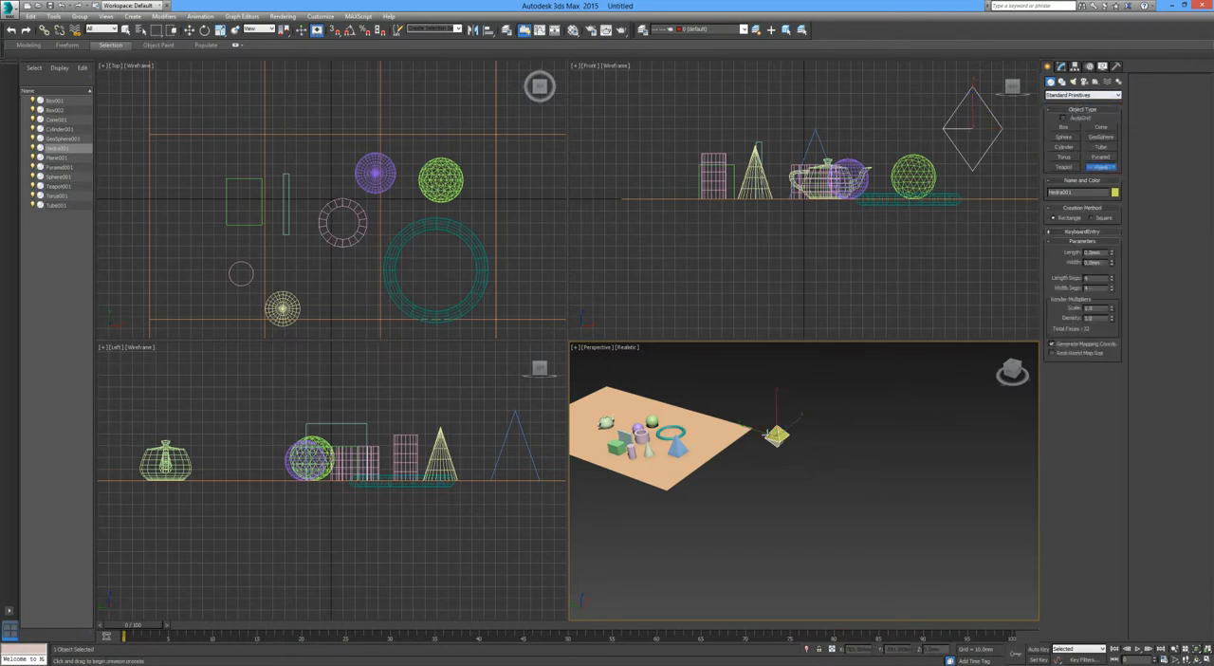
drag(768, 437, 854, 565)
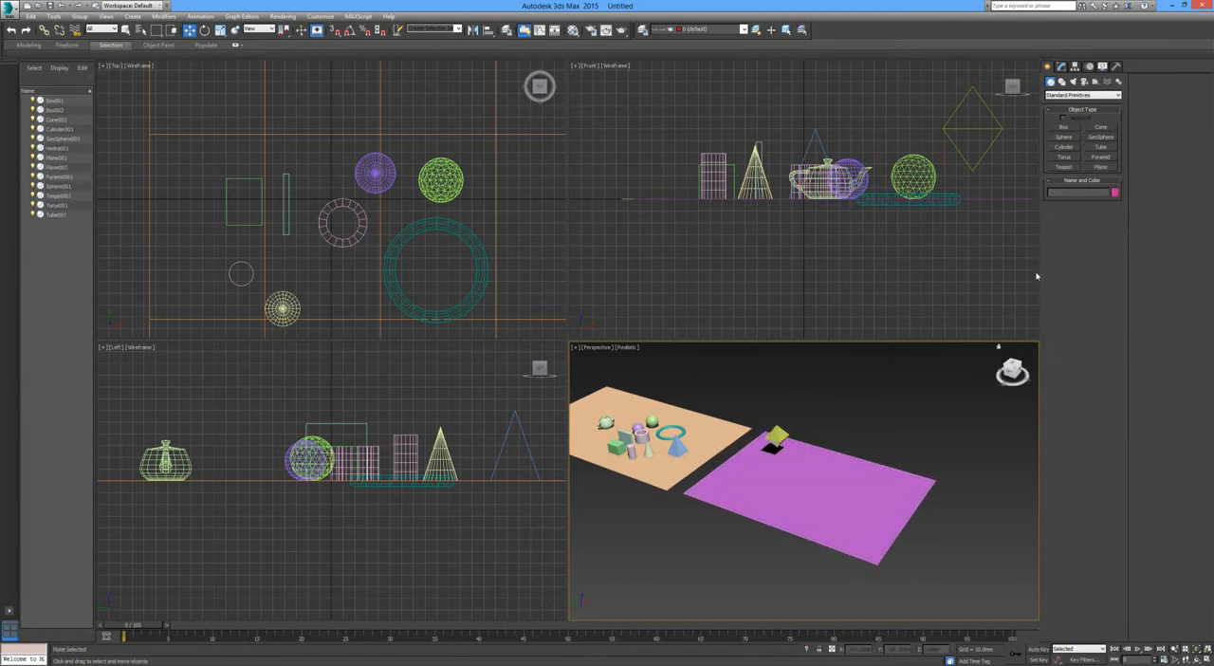
- Switch the Create panel category to Extended Primitives for the chamfer box
click(1081, 95)
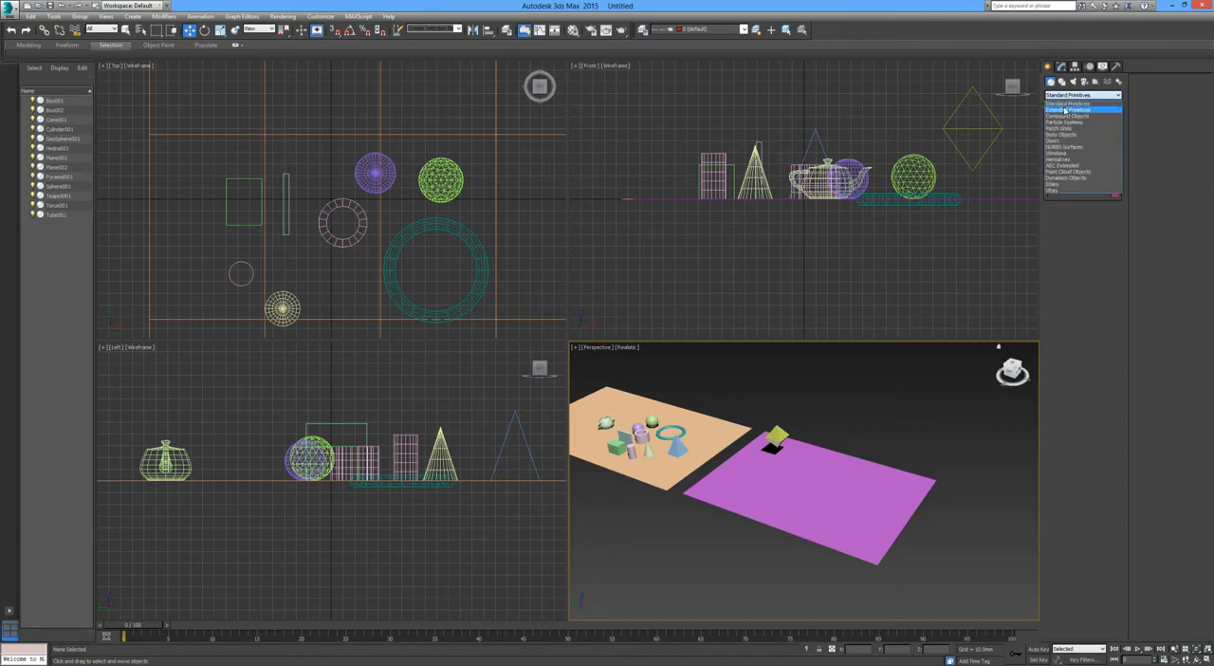
click(1070, 110)
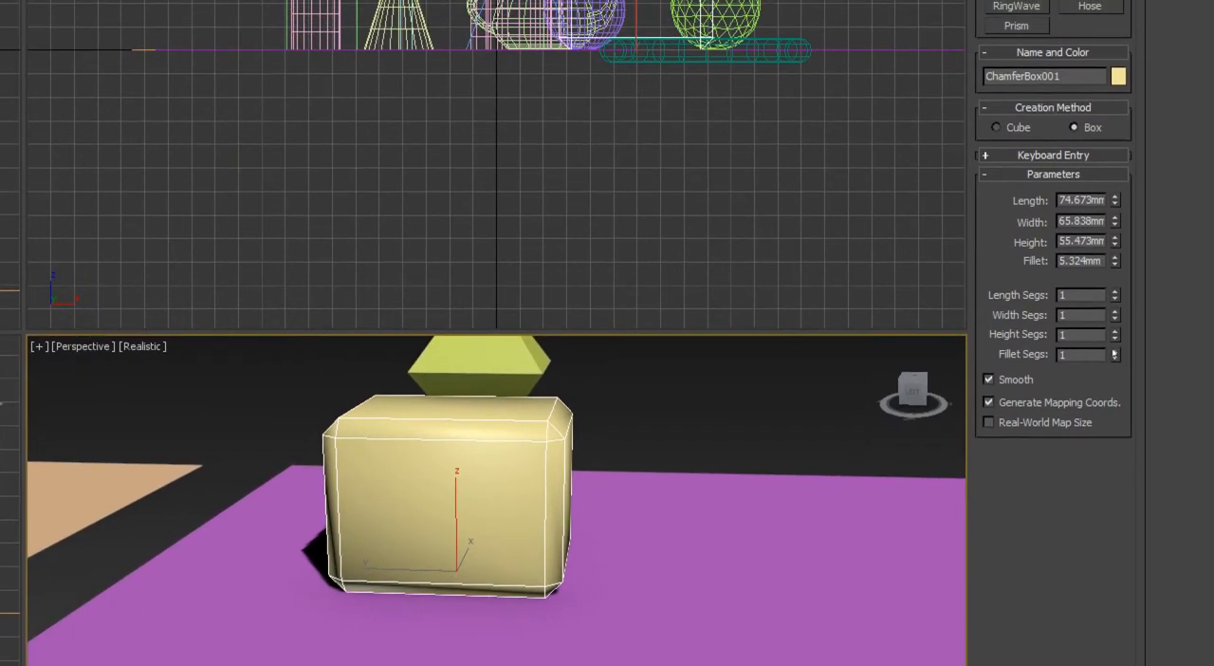
- Raise ChamferBox001's Fillet Segs to 2 for smoother rounded edges
click(1112, 349)
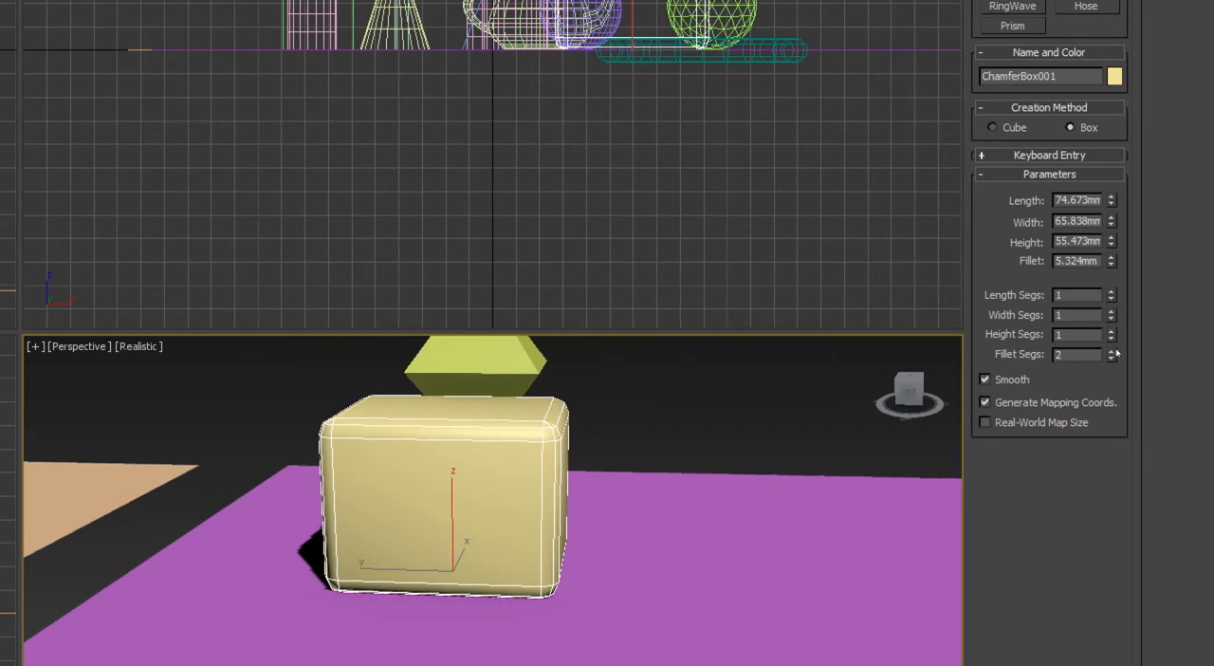
click(1112, 349)
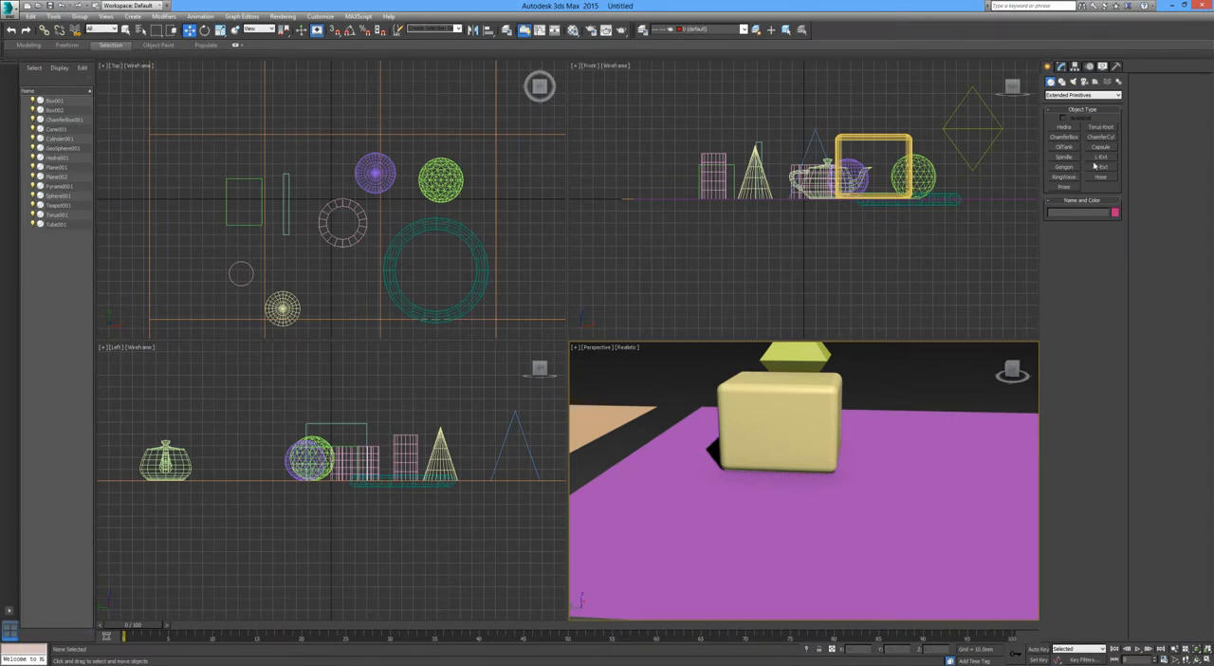
click(1062, 148)
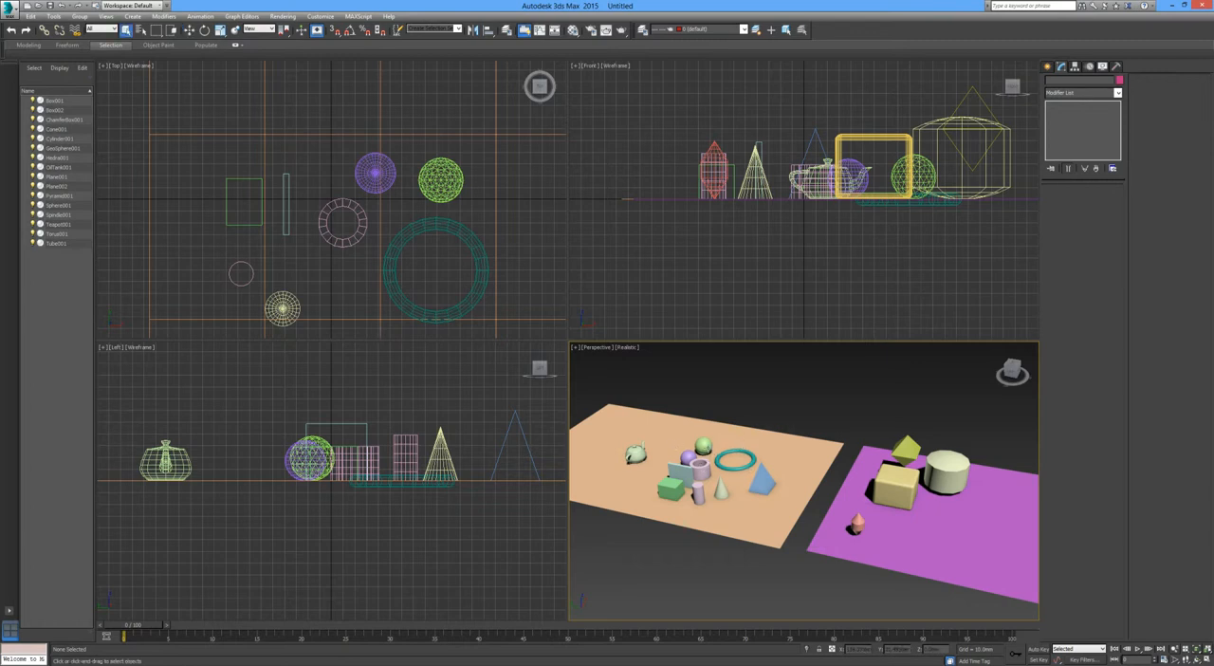
- Select the geosphere and add the purple sphere to the selection
click(440, 180)
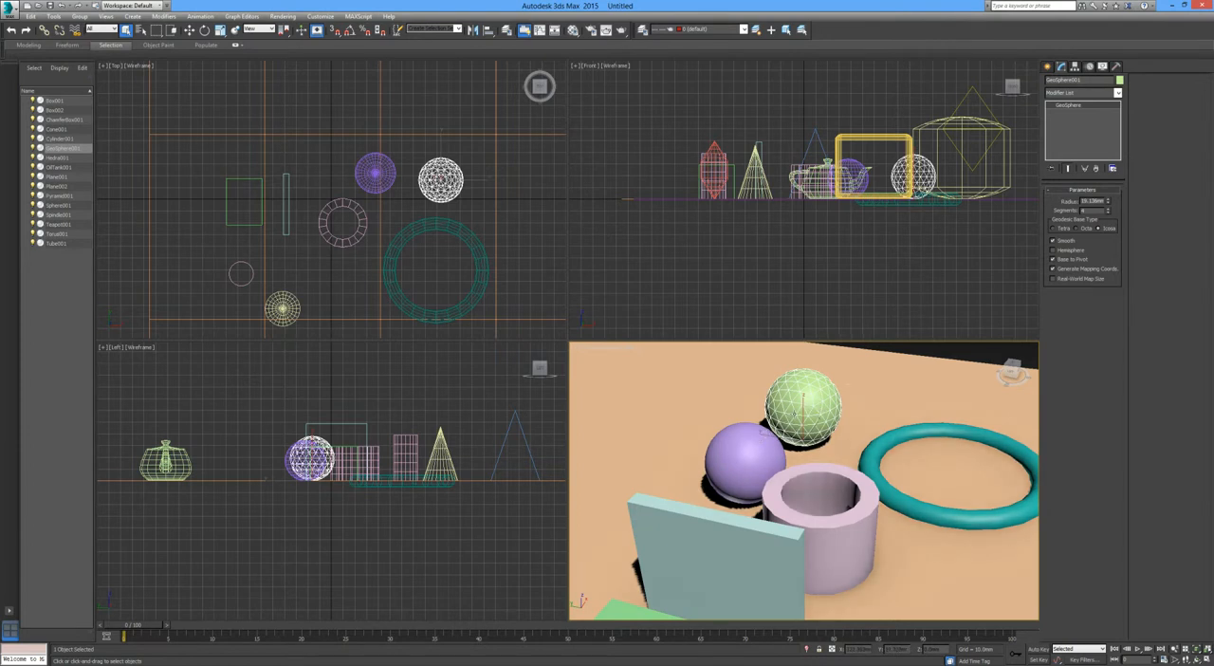
click(743, 465)
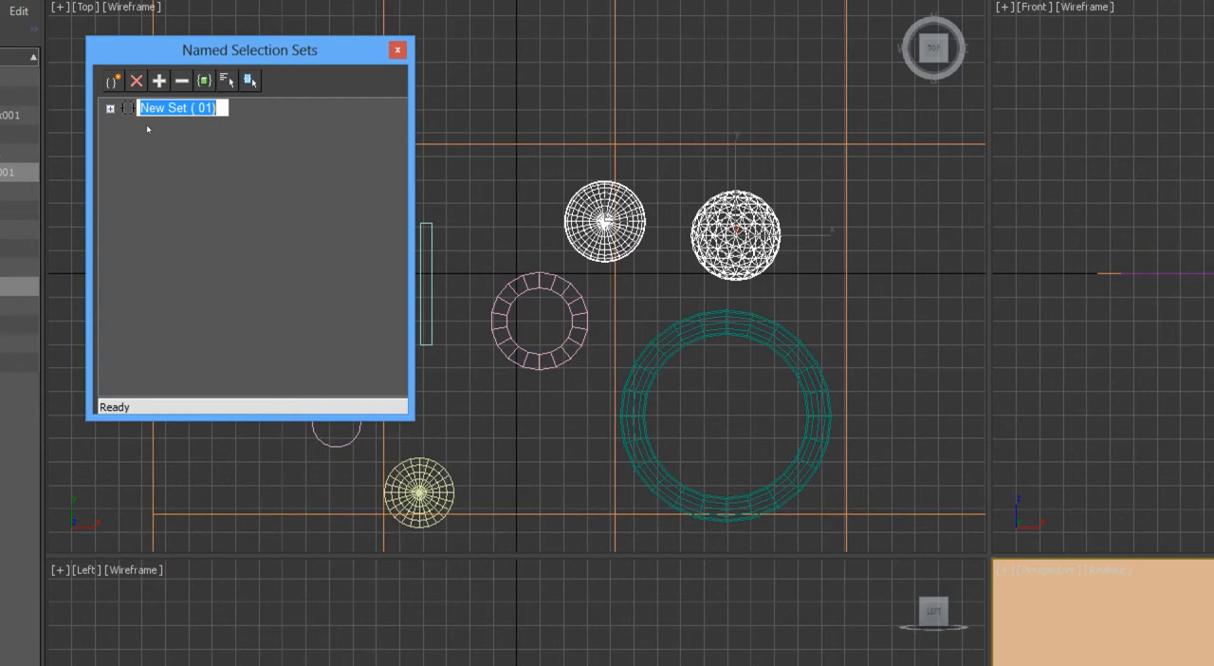
- Name the new selection set 'Balls' for the two spheres
text(Balls)
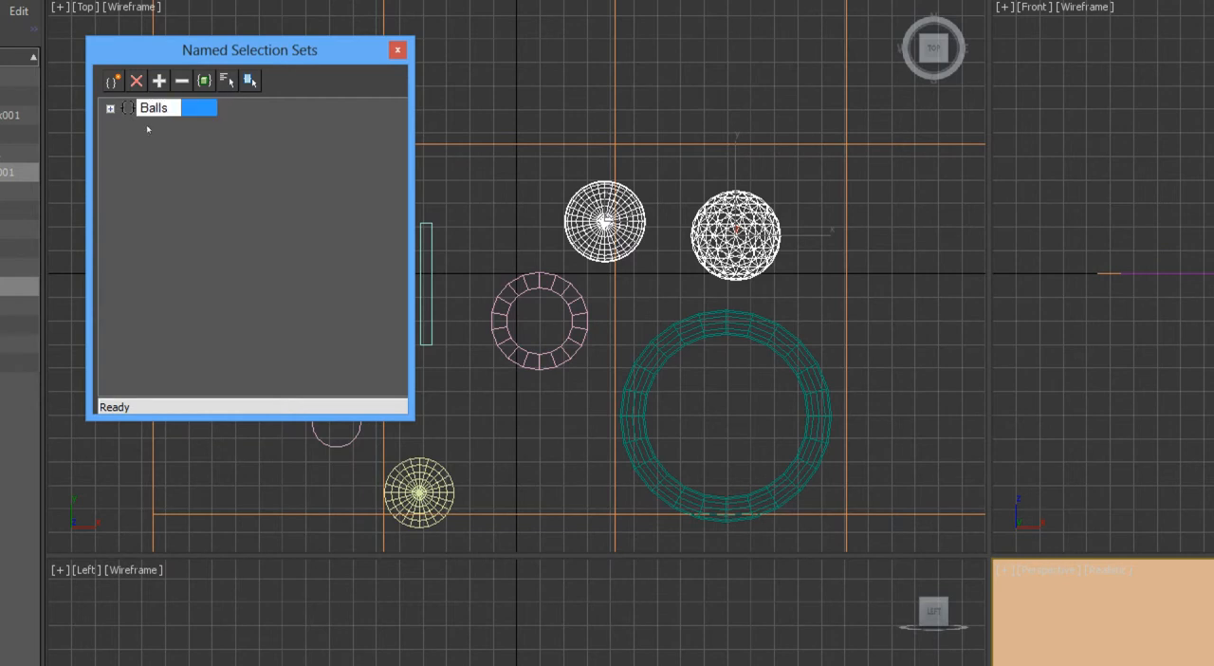
drag(251, 49, 235, 21)
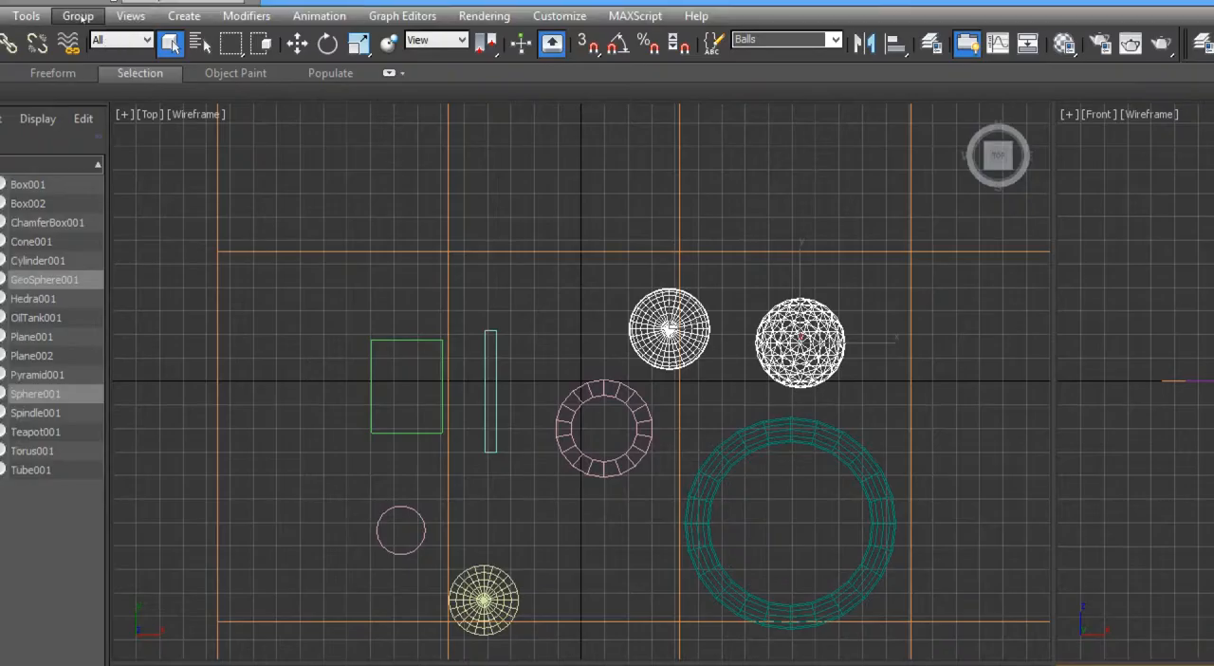
- Group the two selected spheres into a single group named 'Ball'
click(77, 15)
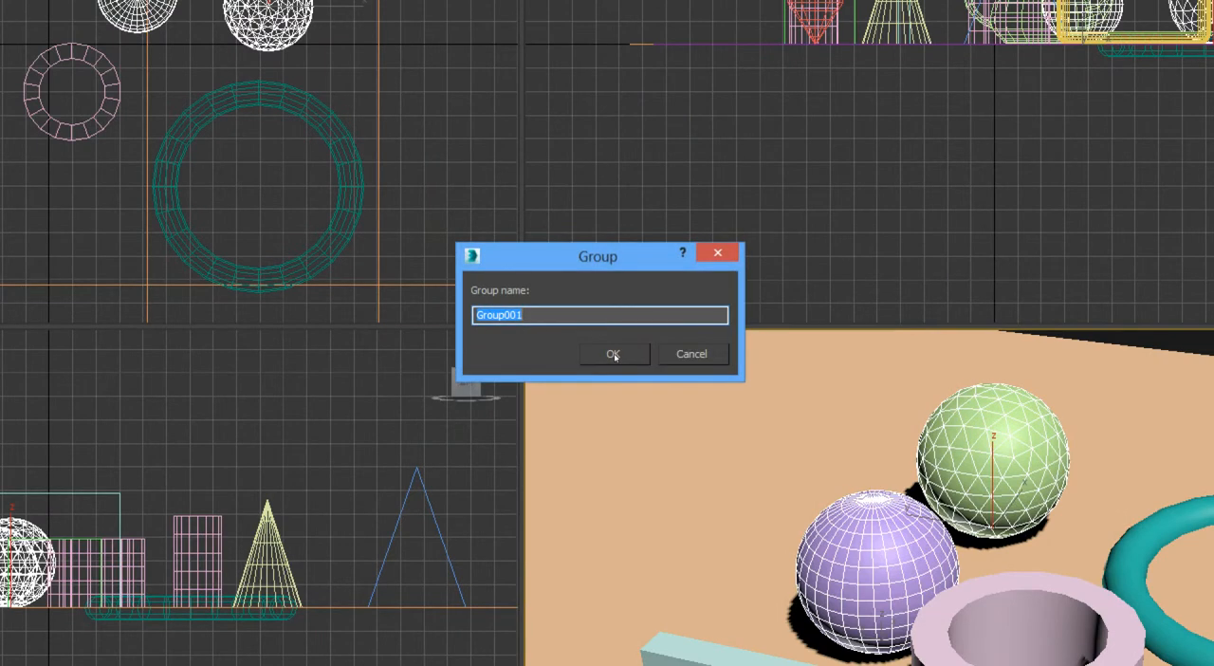
text(Ball)
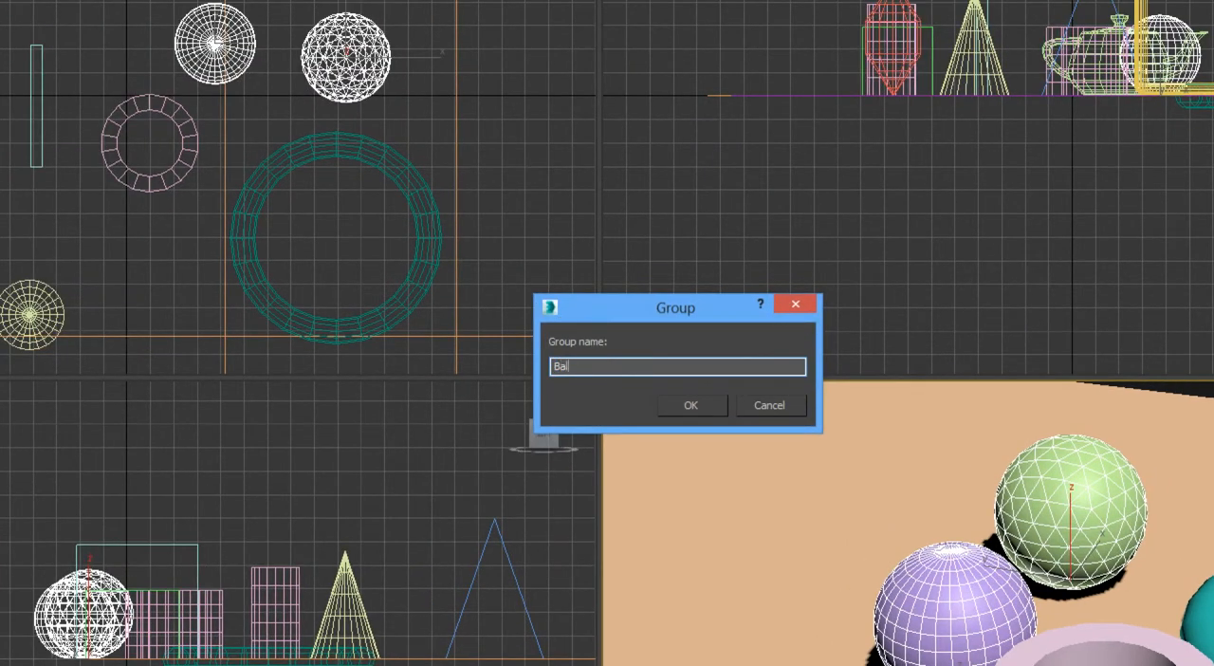
click(691, 406)
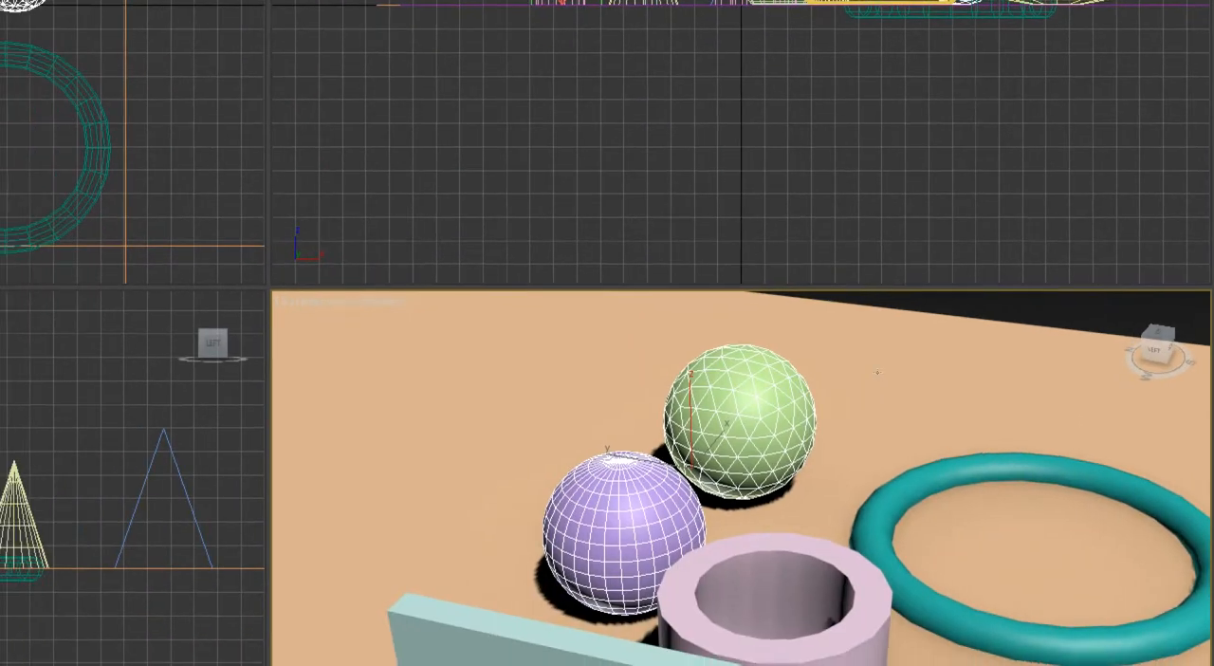